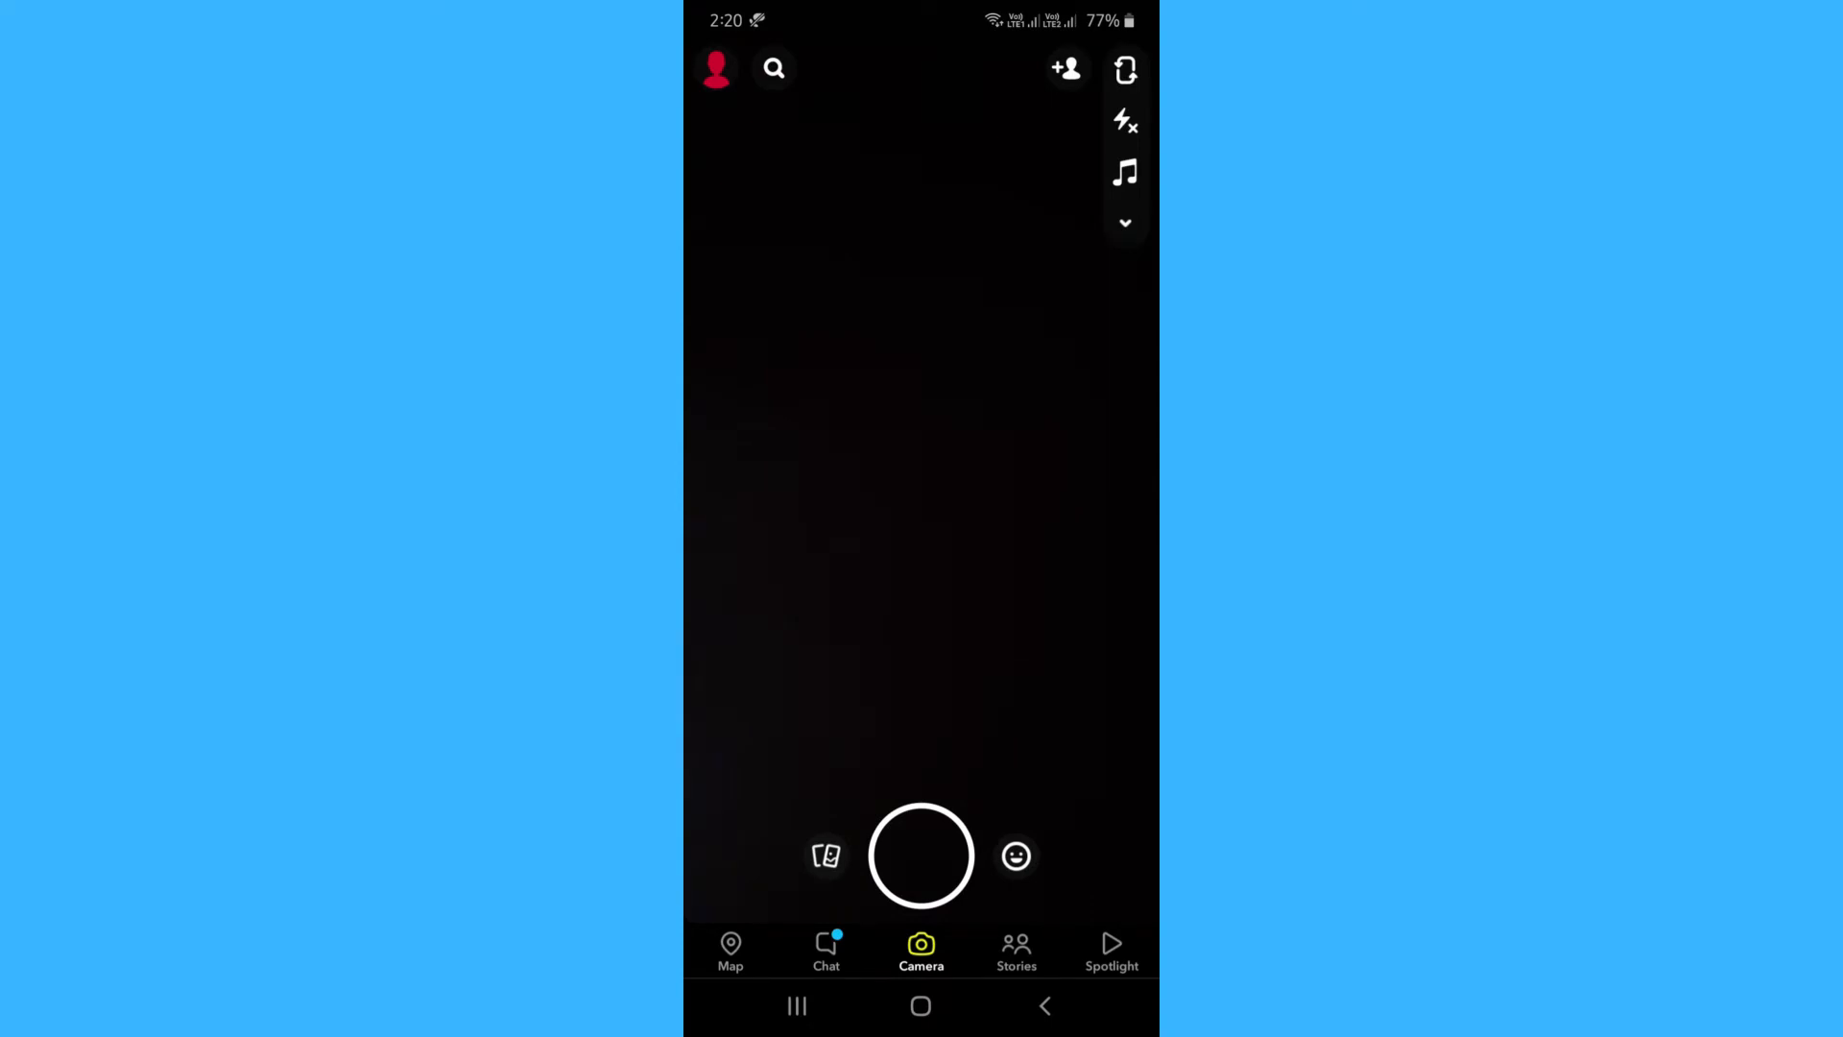
Step: Switch to the Chat tab to show the conversation list
click(826, 950)
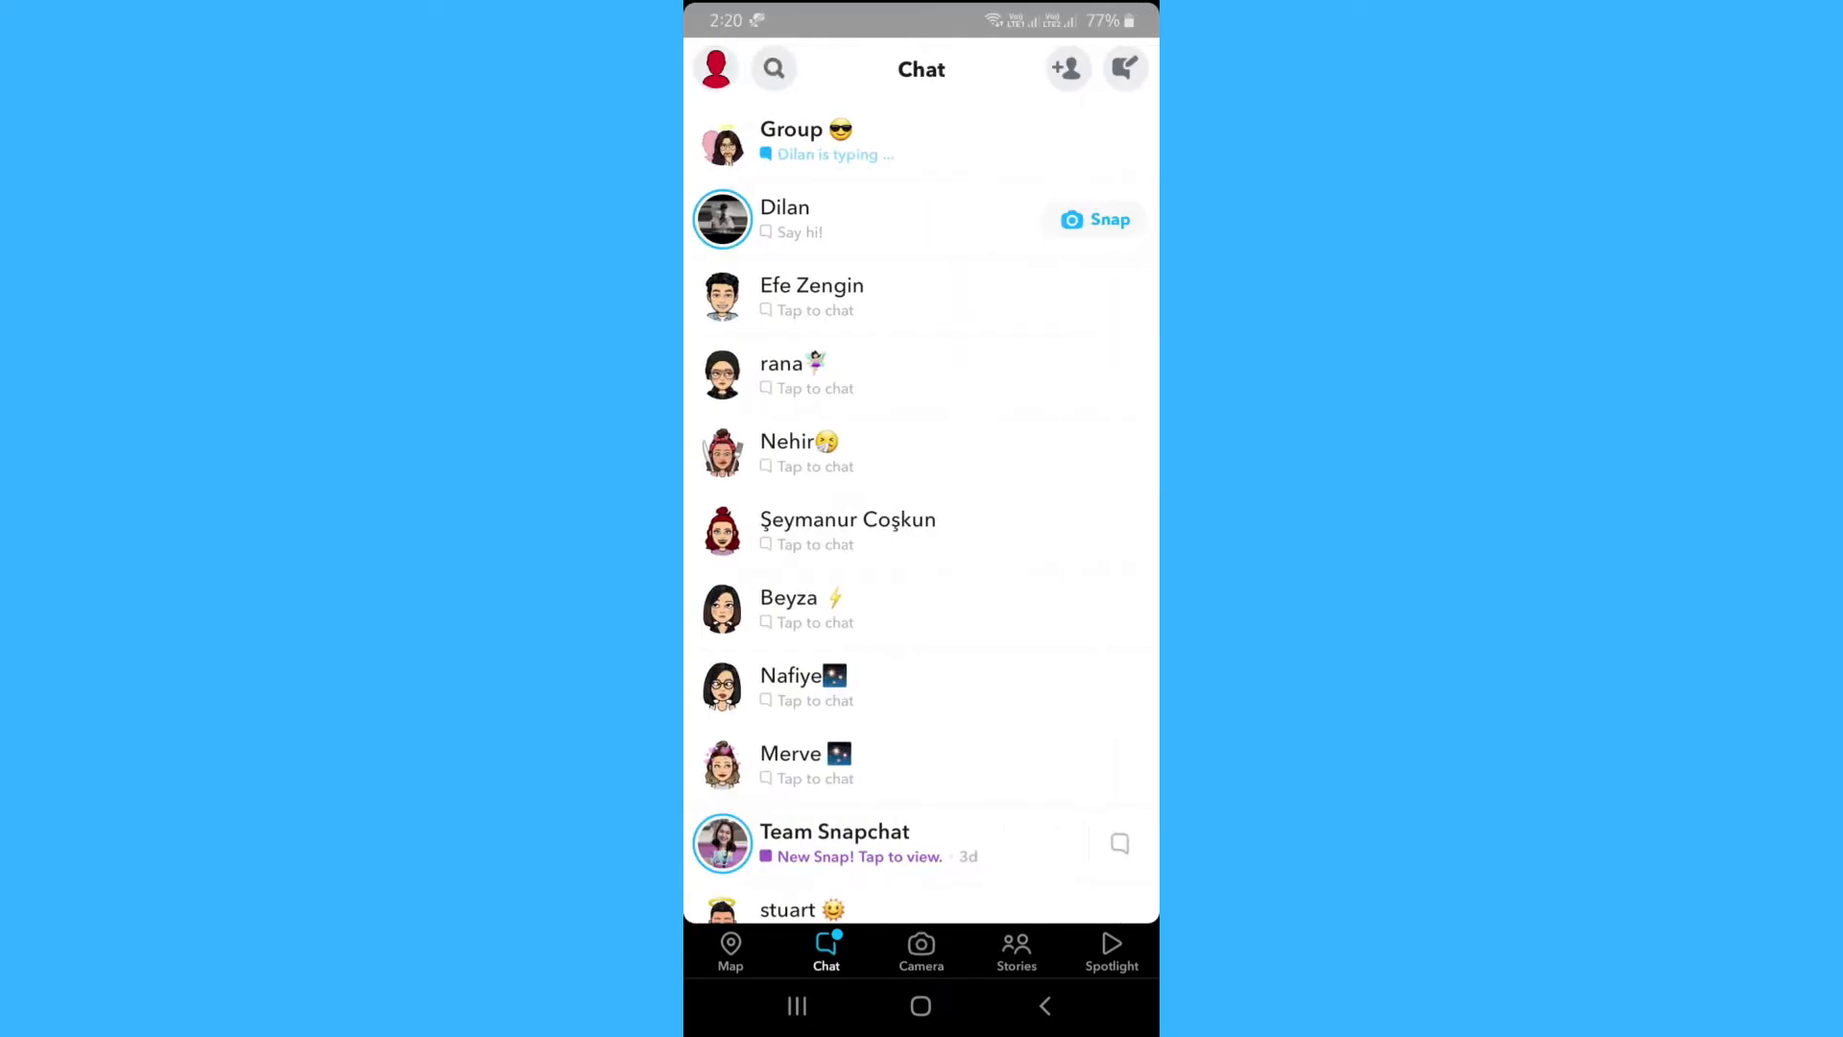
Step: Open the Group conversation's profile to see its members Harry and Dilan
click(805, 141)
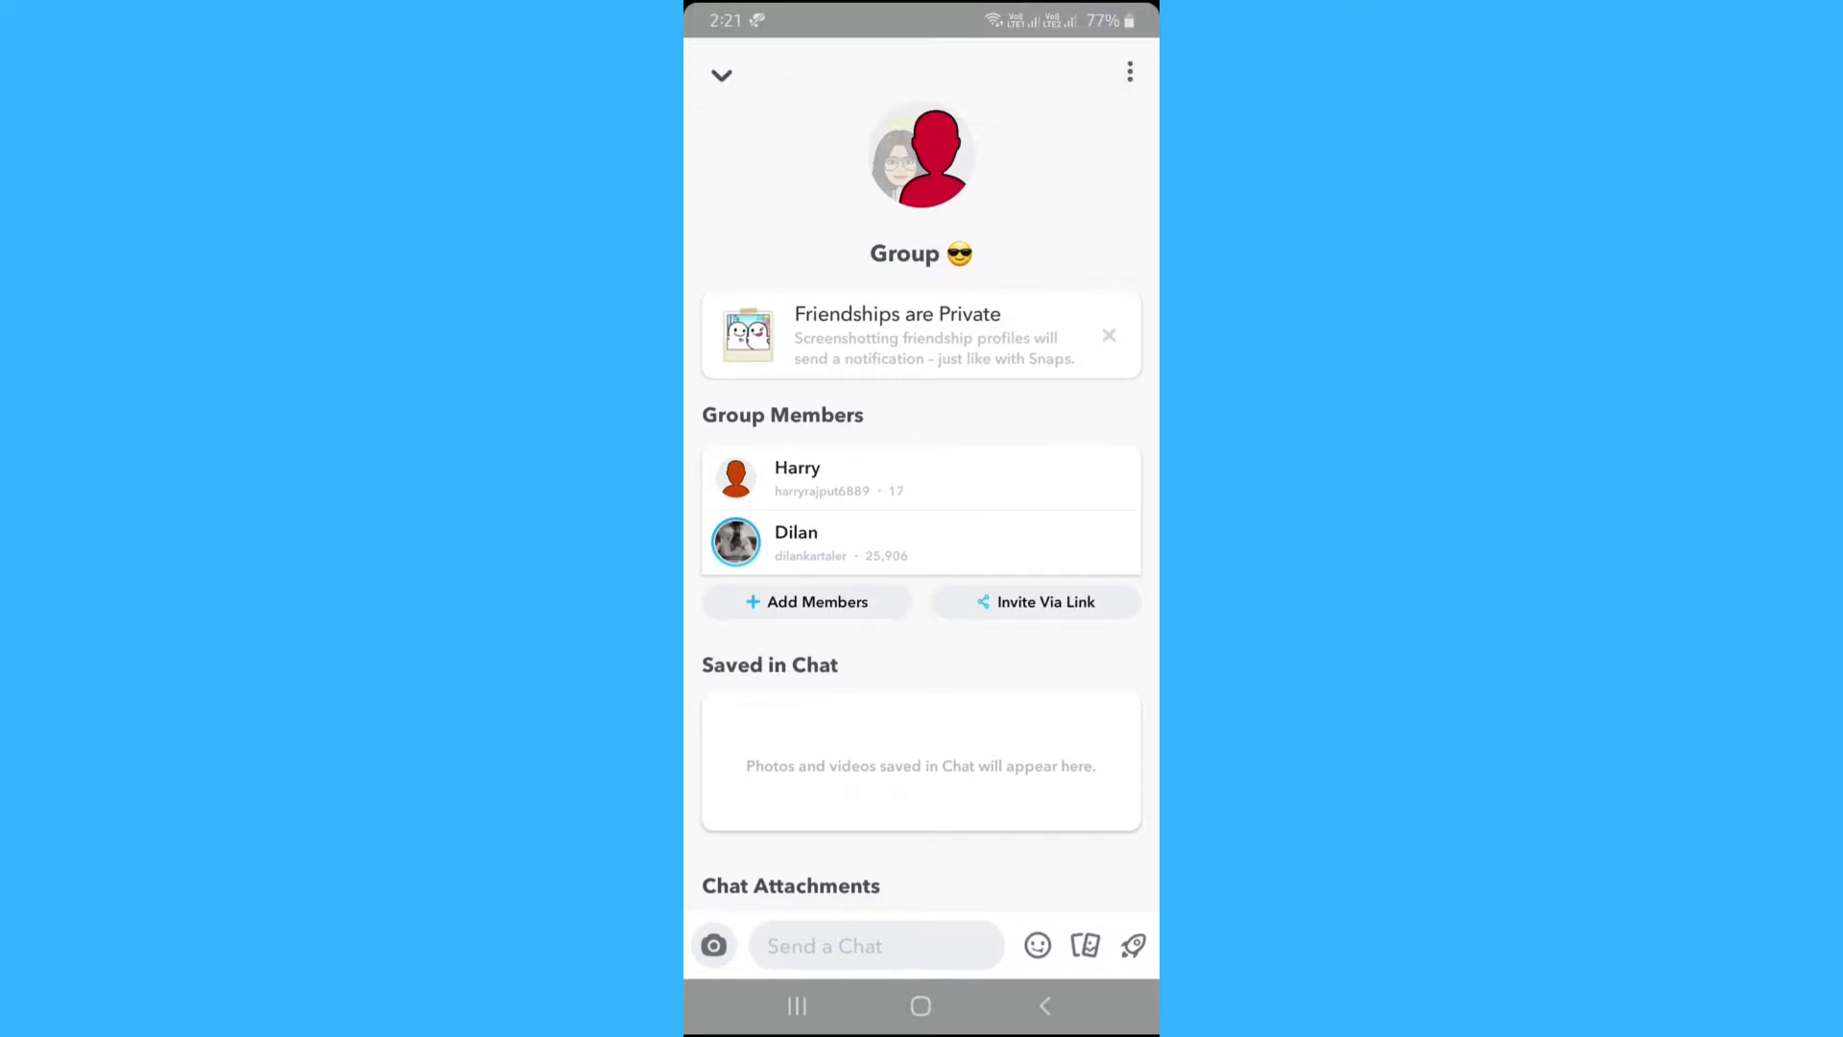
Step: Block group member Dilan and confirm the block
click(796, 541)
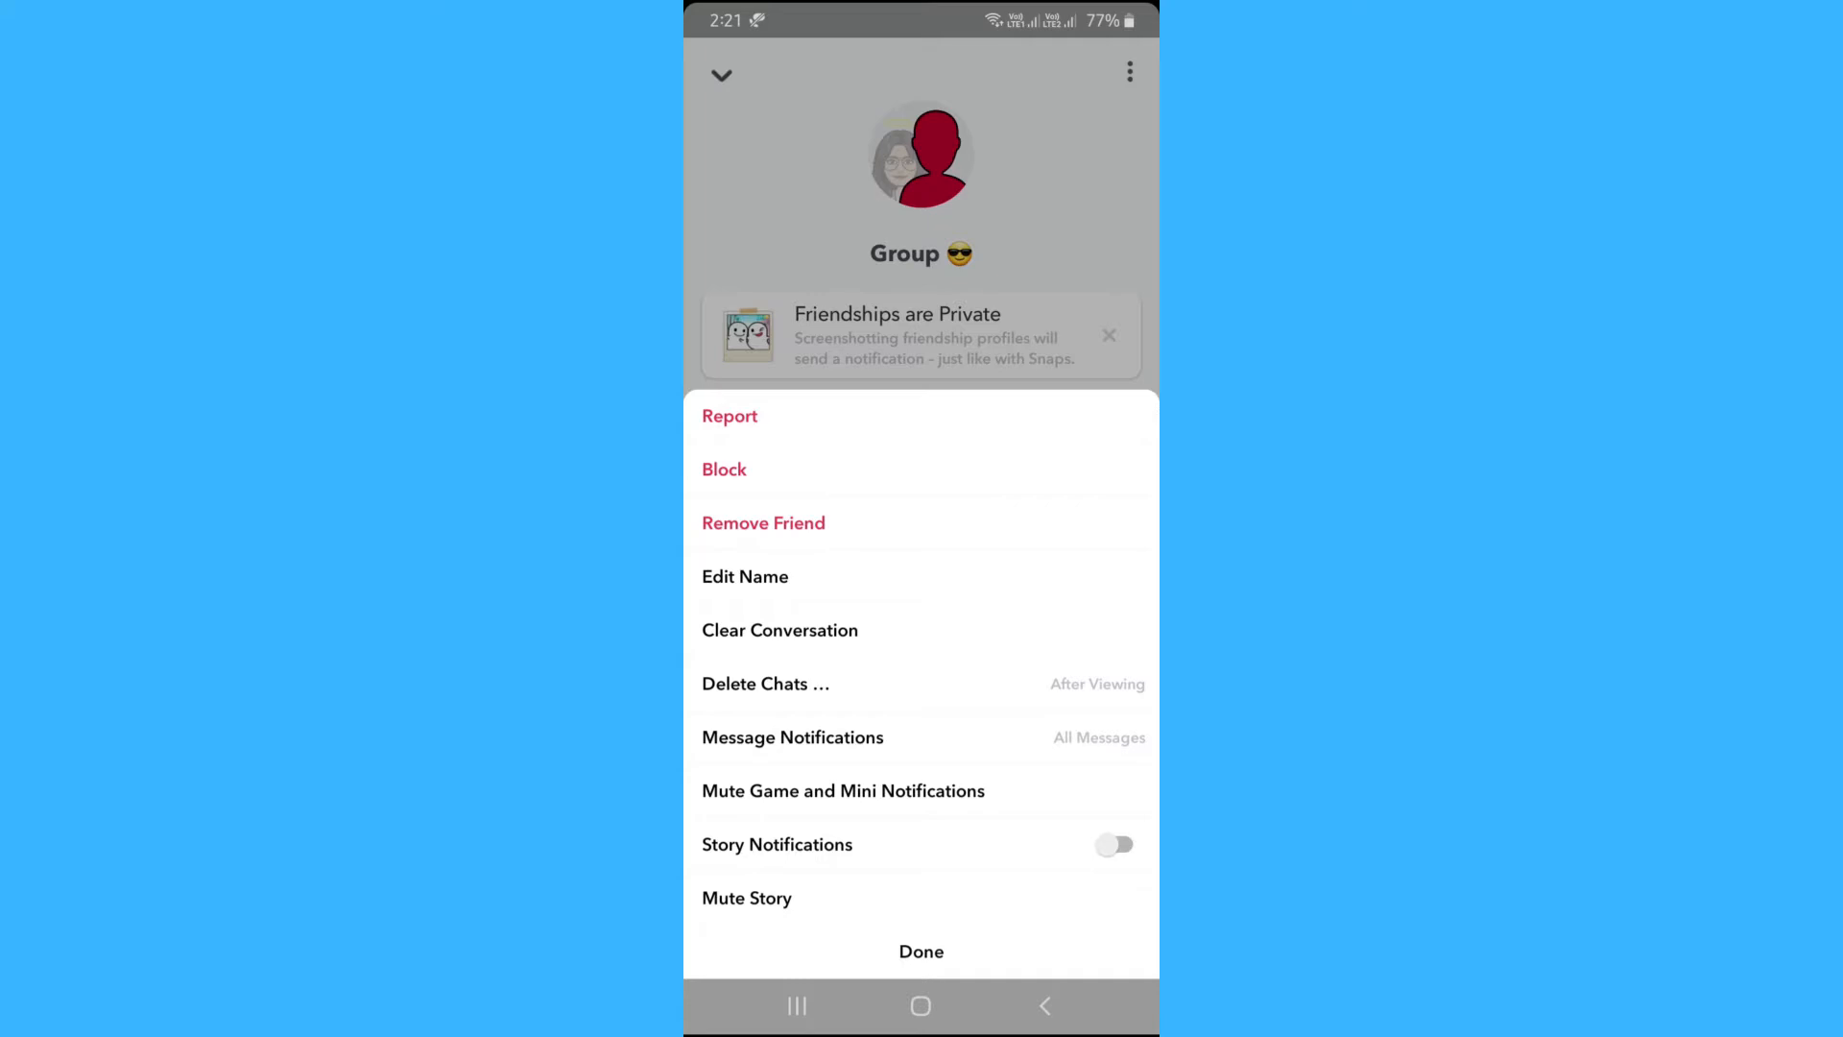
click(724, 470)
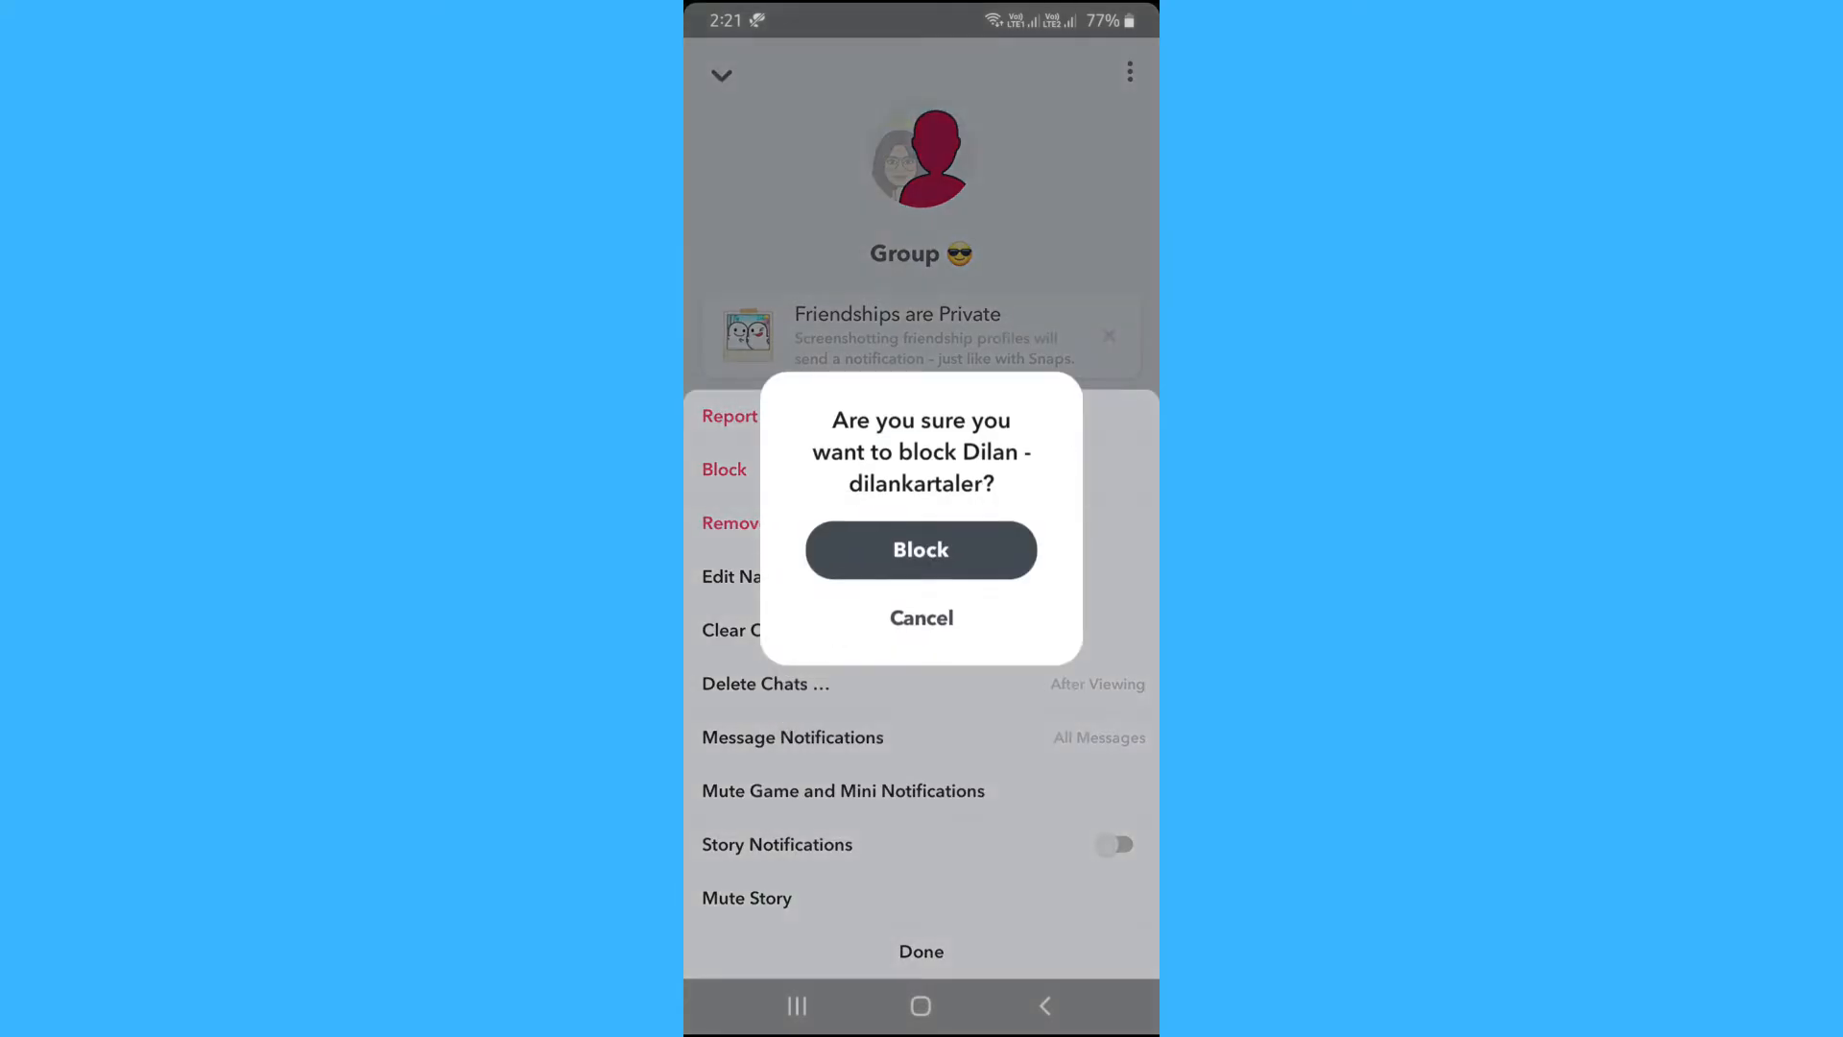
click(921, 550)
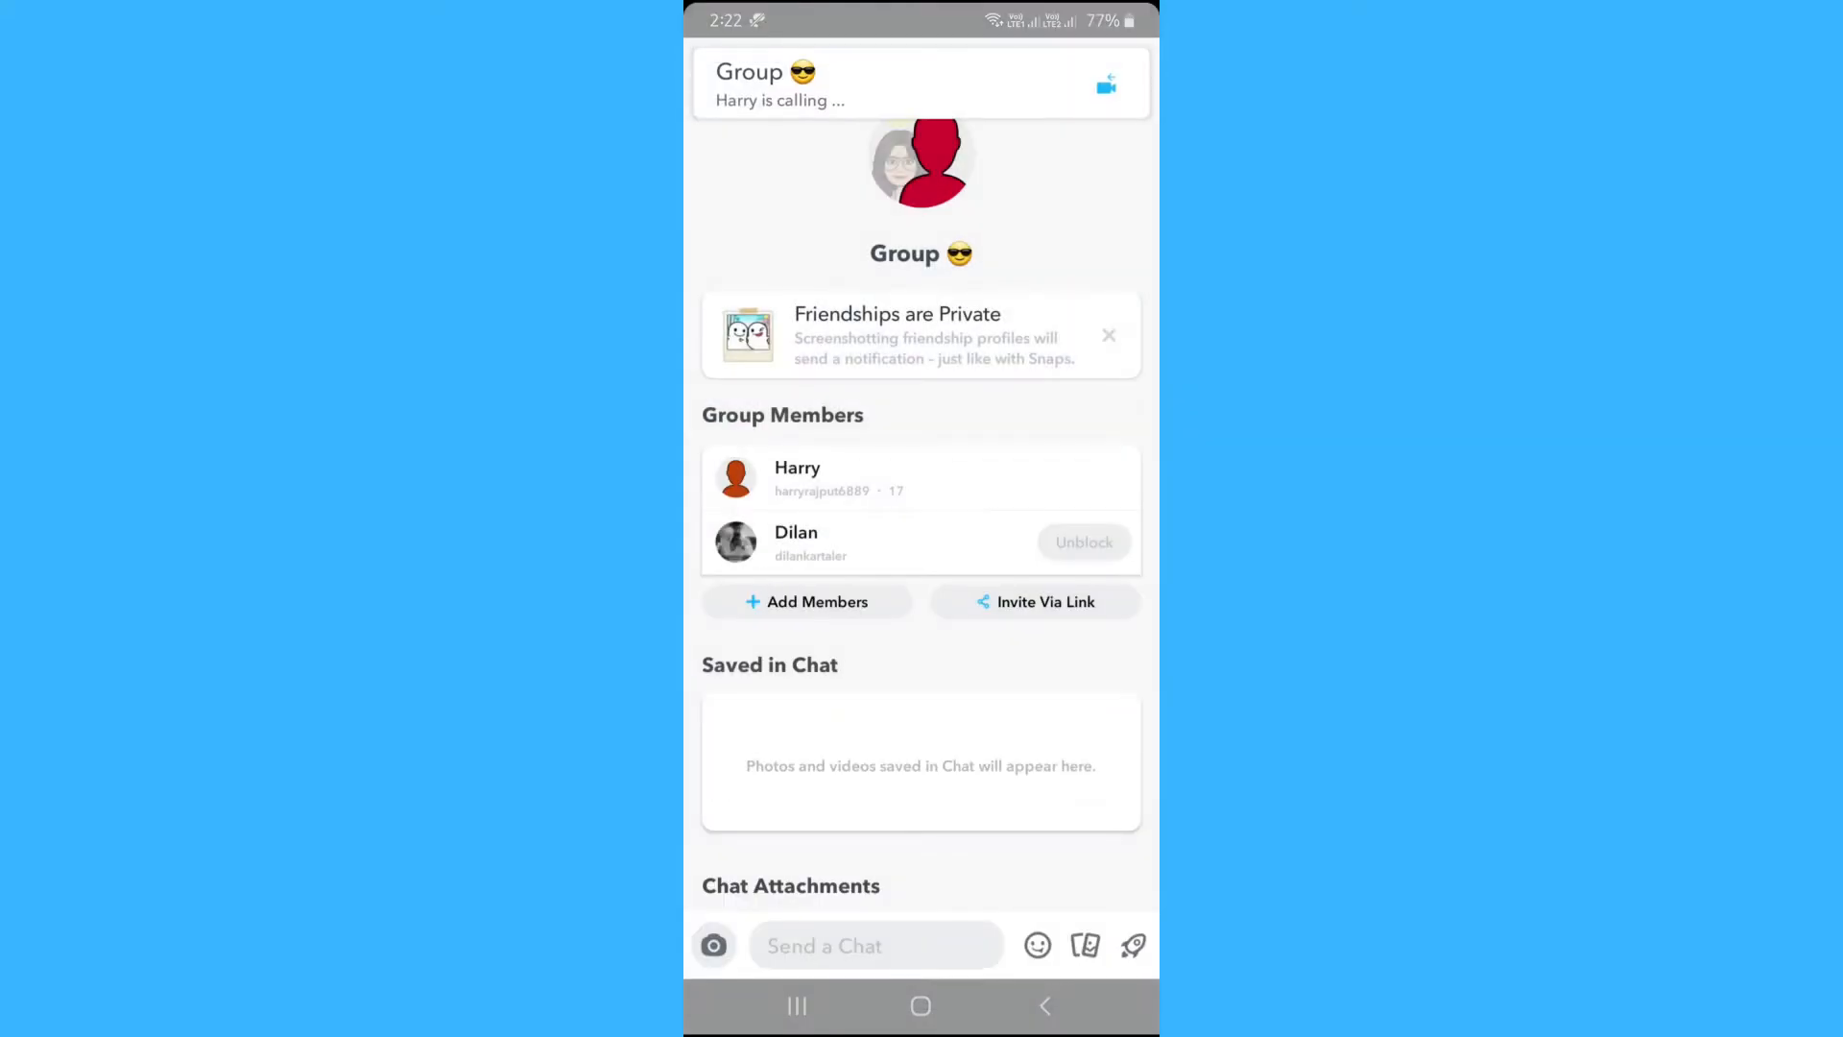